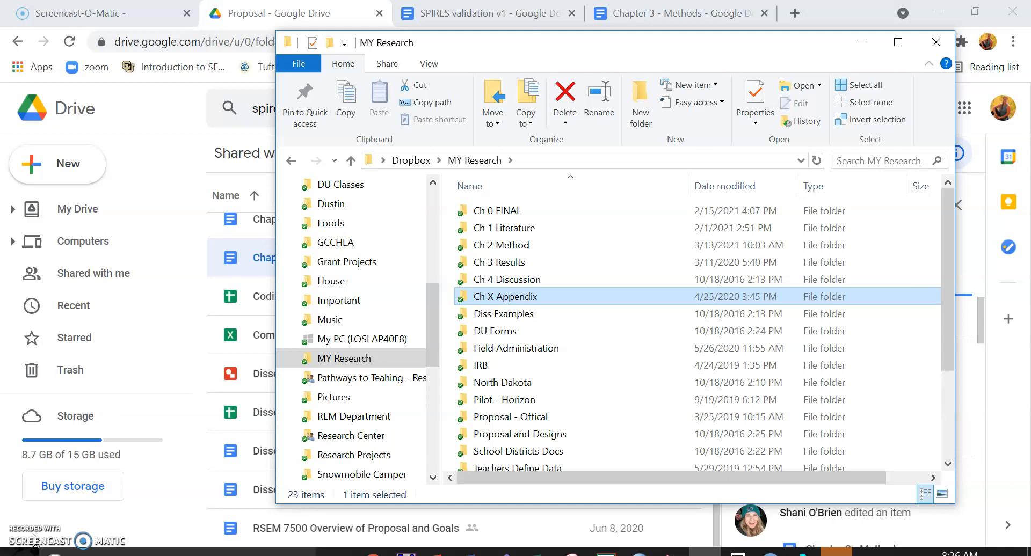
{"action": "mouse_move", "coordinate": [339, 301]}
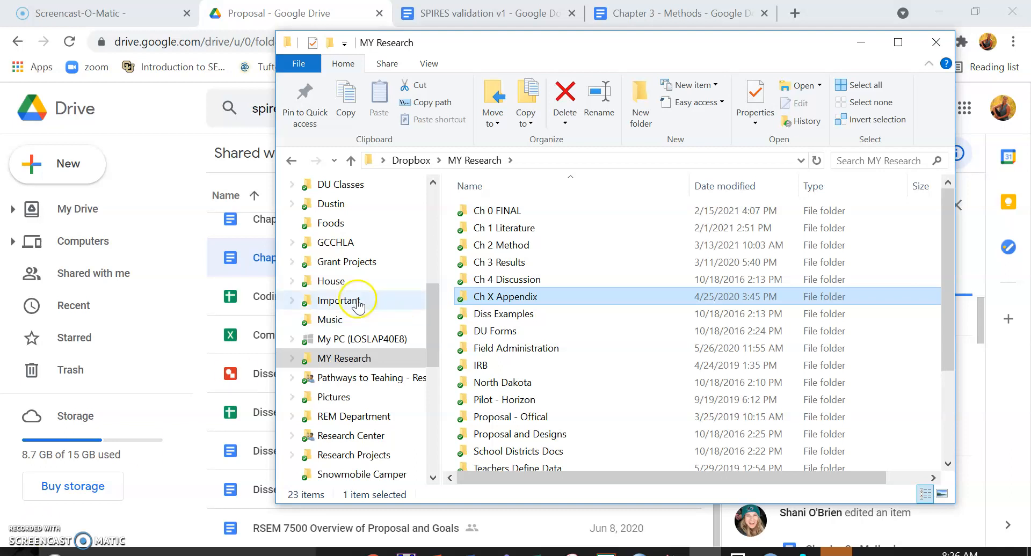
{"action": "mouse_move", "coordinate": [556, 296]}
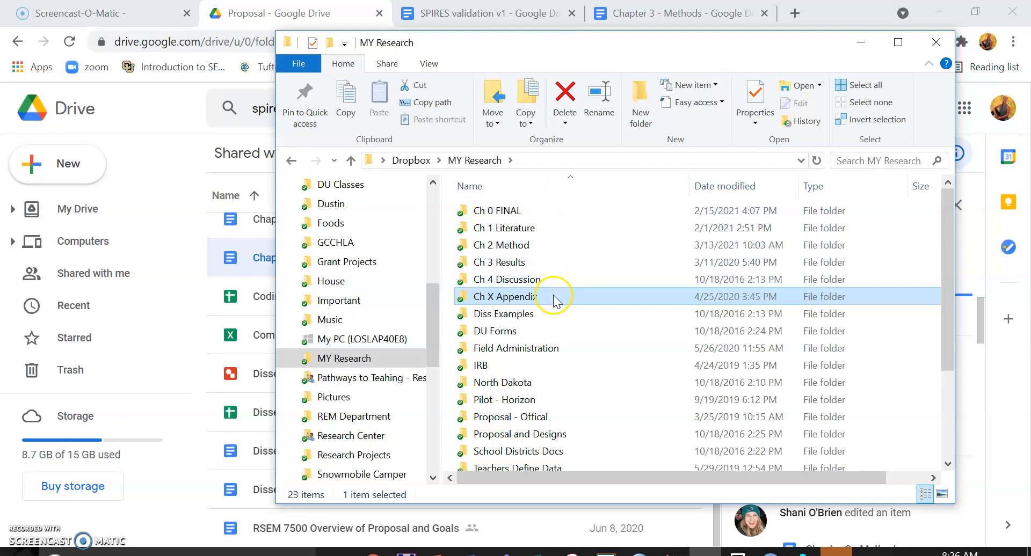
- Open the Ch X Appendix folder to list its Appendix and References documents
{"action": "double_click", "coordinate": [508, 297]}
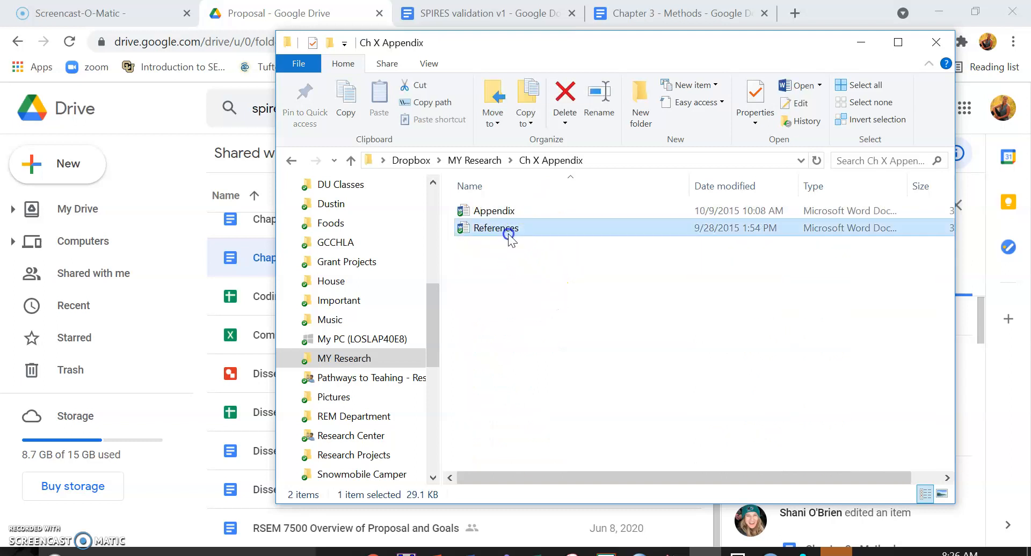
{"action": "mouse_move", "coordinate": [193, 184]}
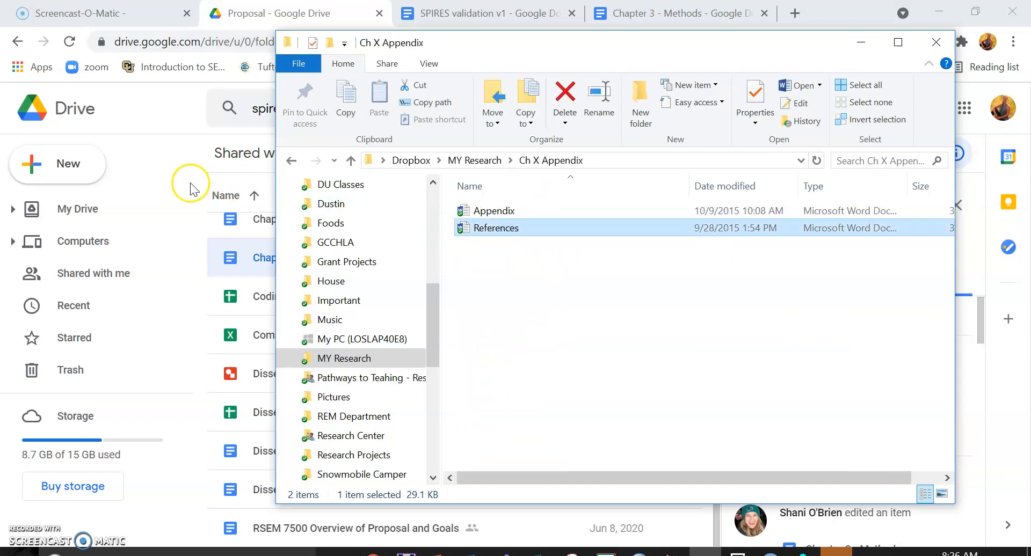
{"action": "left_click", "coordinate": [936, 42]}
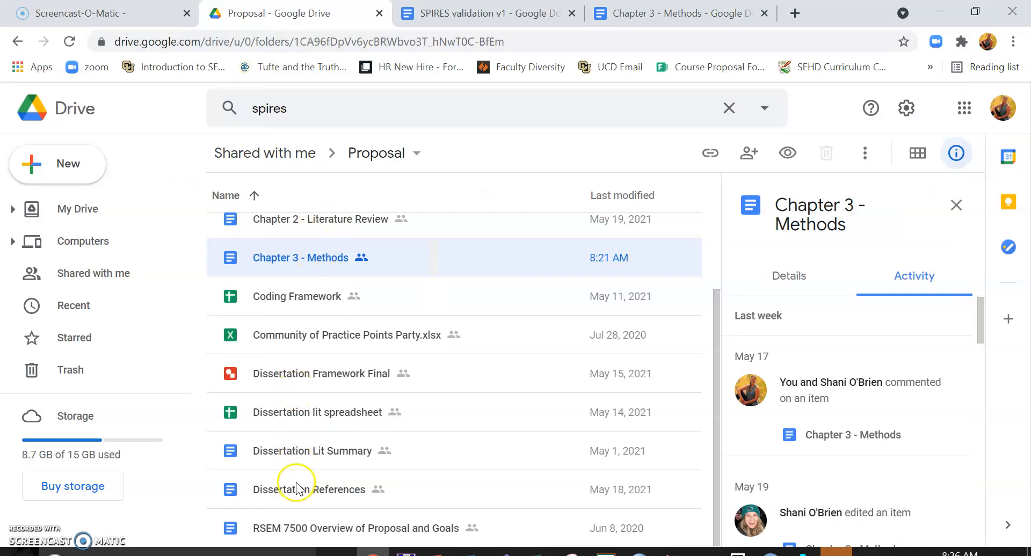
{"action": "left_click", "coordinate": [309, 489]}
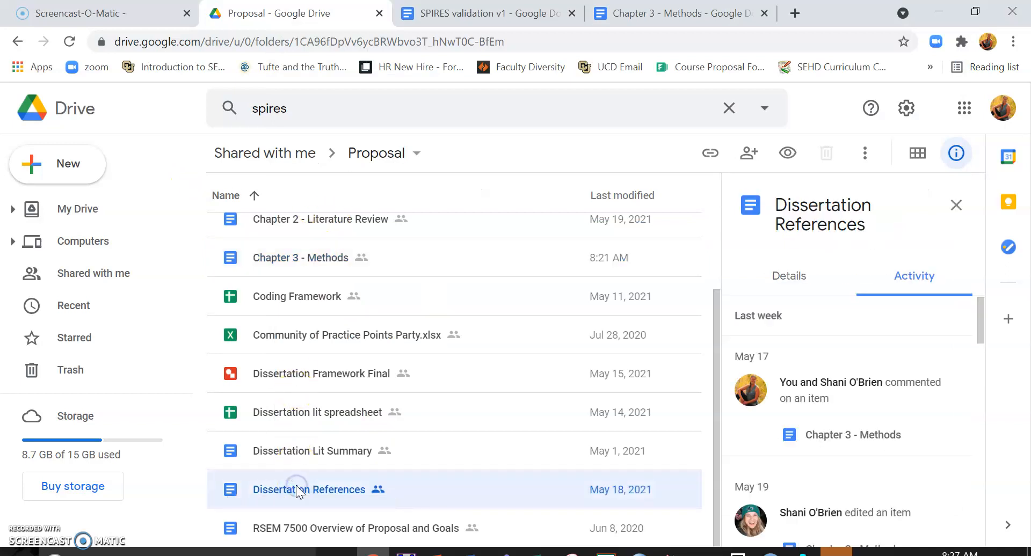
{"action": "scroll", "scroll_direction": "down", "scroll_amount": 3}
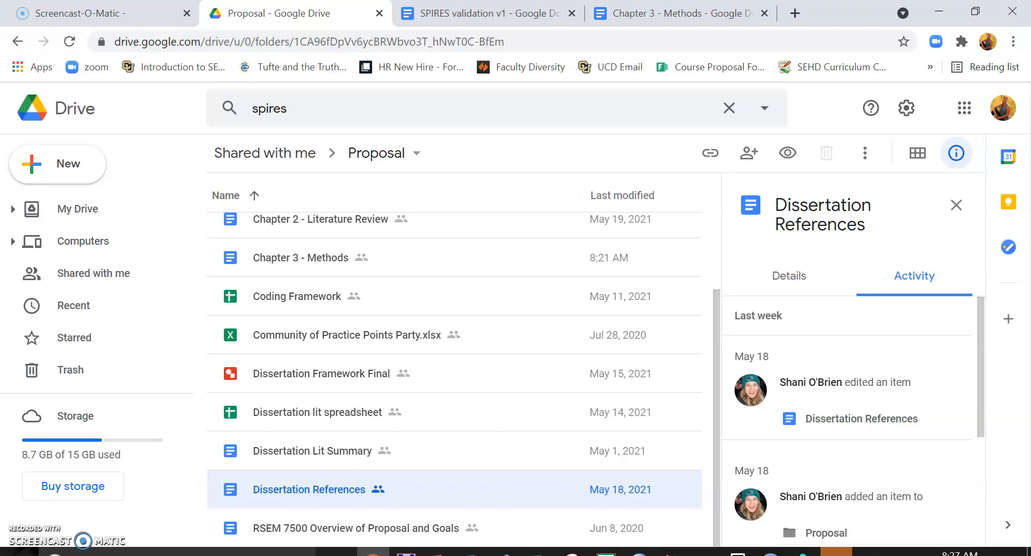
{"action": "mouse_move", "coordinate": [670, 13]}
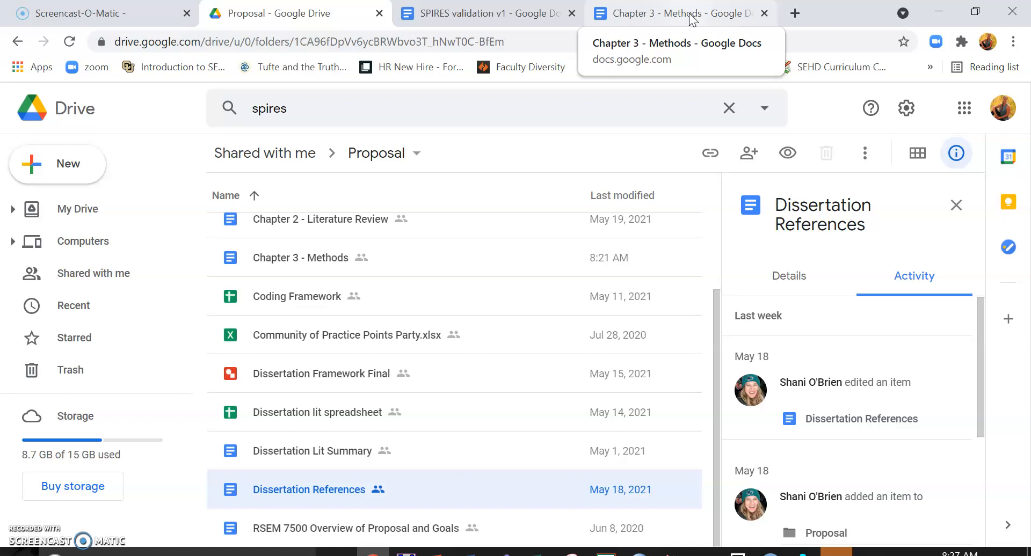
- Switch to the Chapter 3 - Methods doc with the Sargent (2014) comment
{"action": "left_click", "coordinate": [671, 13]}
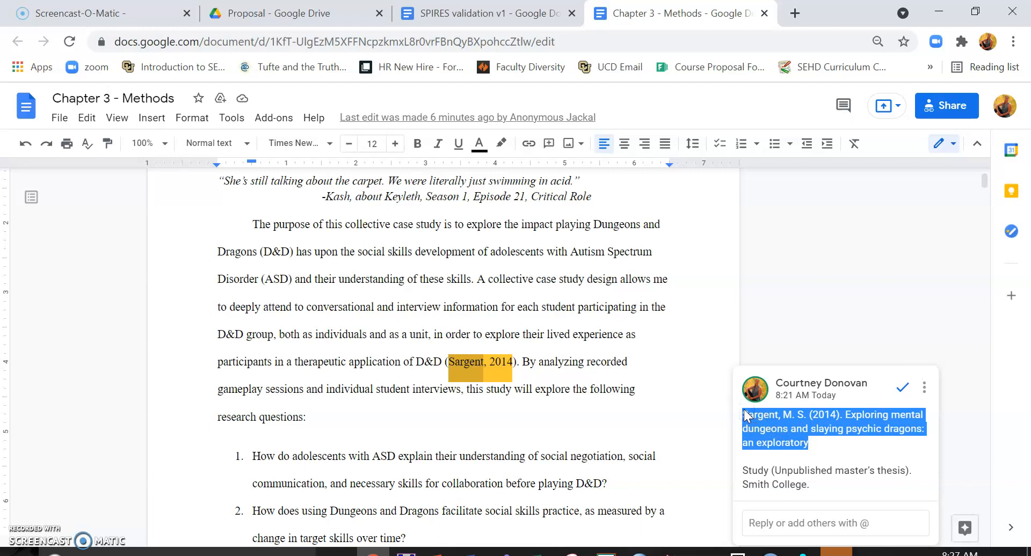
- Inspect the Paperpile link behind the PCAST citation in SPIRES validation v1
{"action": "left_click", "coordinate": [486, 13]}
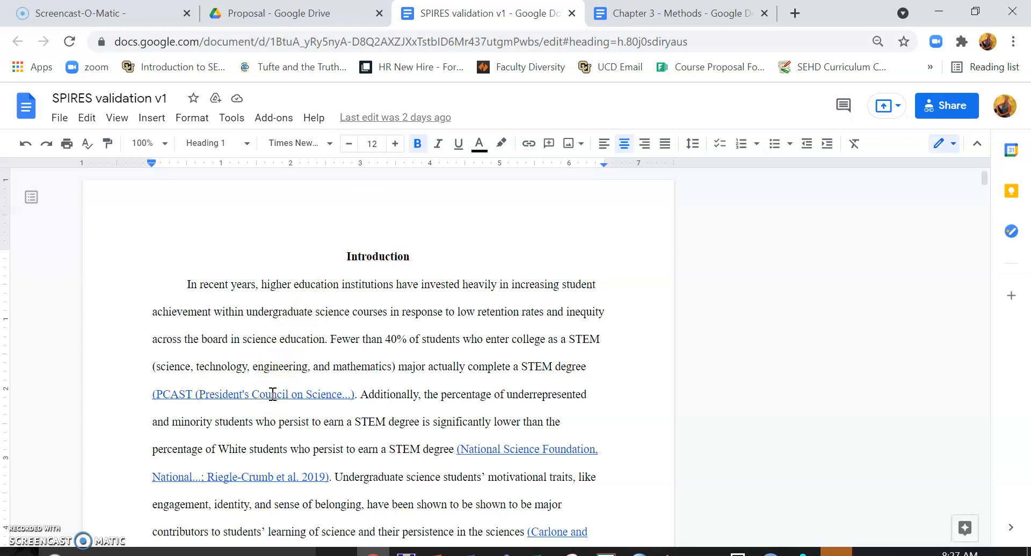
{"action": "left_click", "coordinate": [252, 394]}
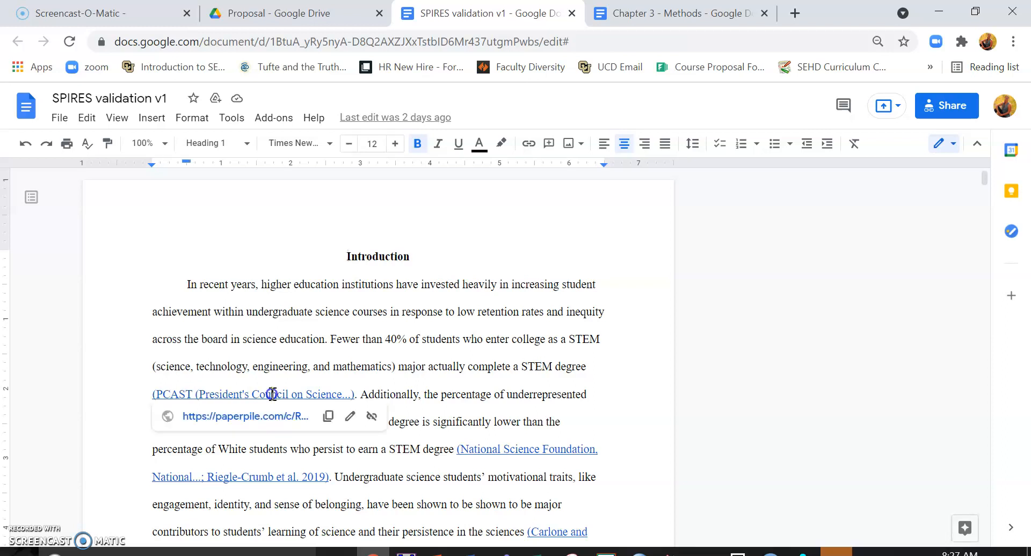
{"action": "left_click", "coordinate": [270, 394]}
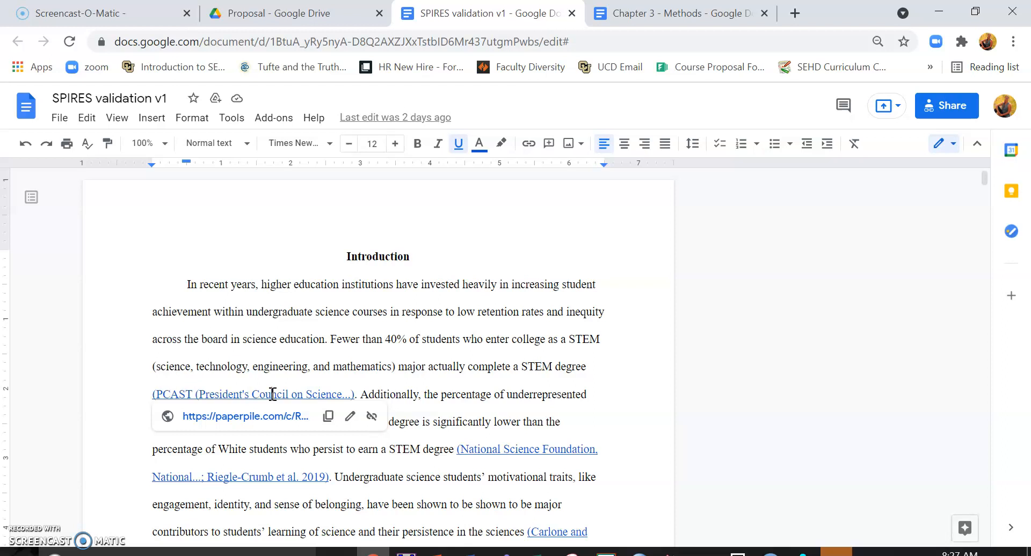
{"action": "mouse_move", "coordinate": [263, 416]}
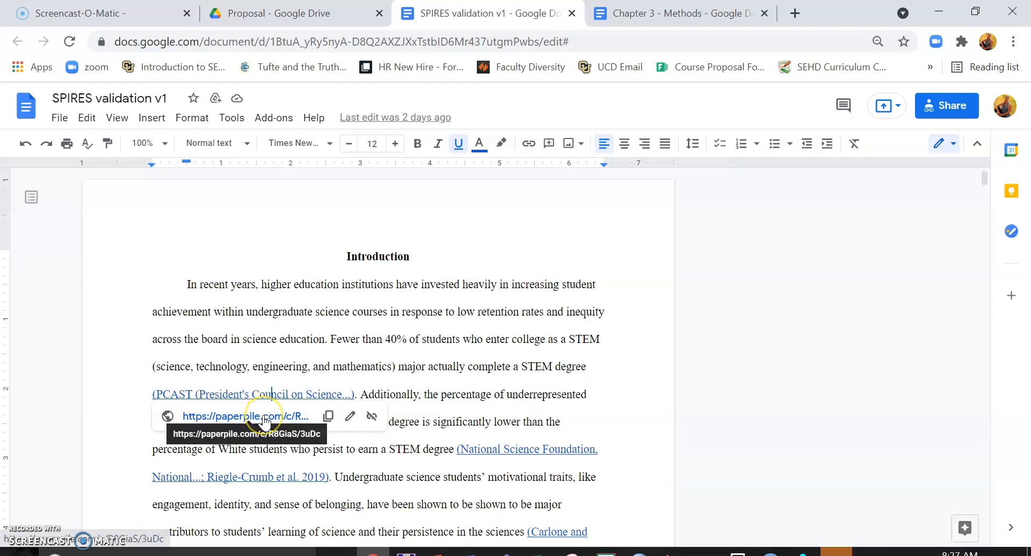
{"action": "mouse_move", "coordinate": [466, 439]}
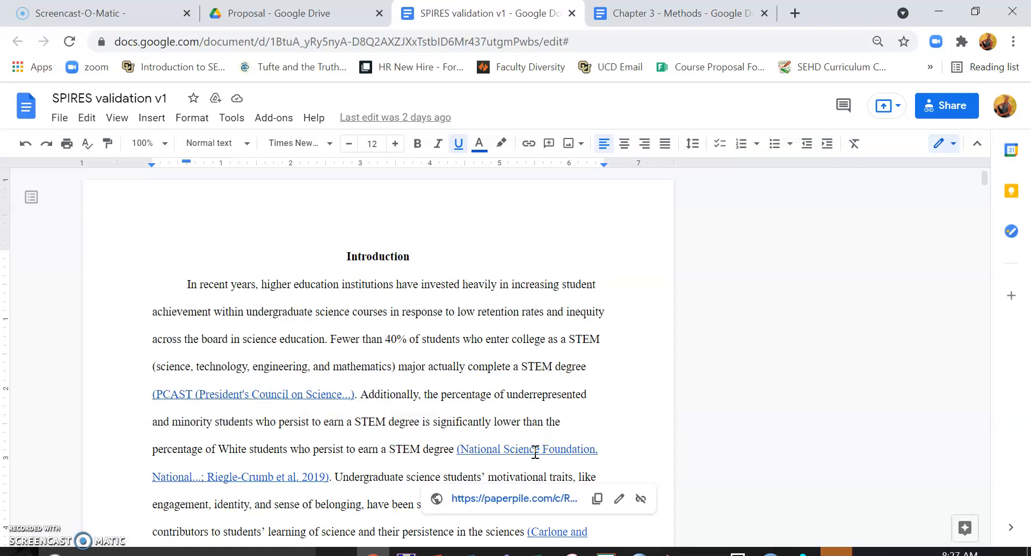
{"action": "mouse_move", "coordinate": [549, 447]}
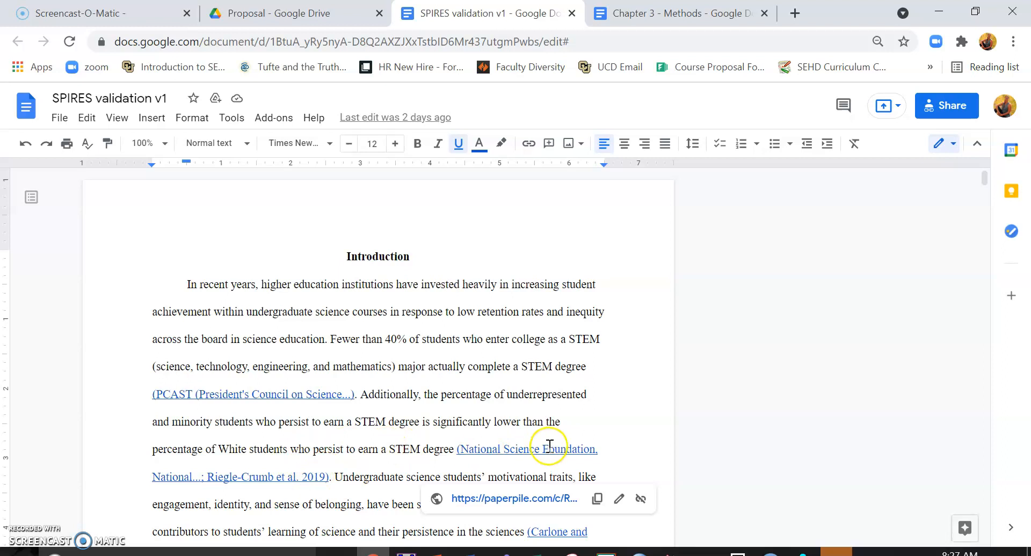
{"action": "mouse_move", "coordinate": [390, 443]}
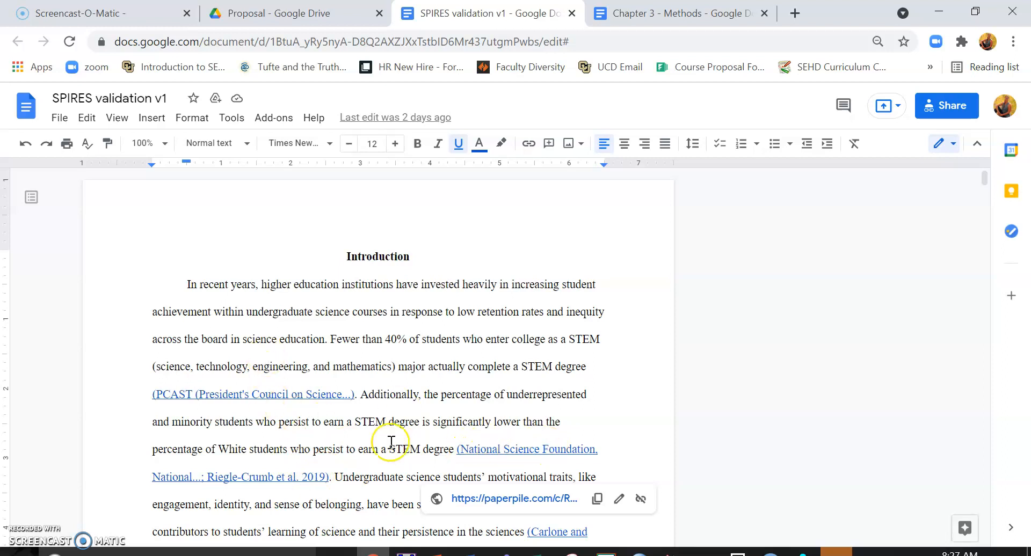
{"action": "scroll", "scroll_direction": "down", "scroll_amount": 3}
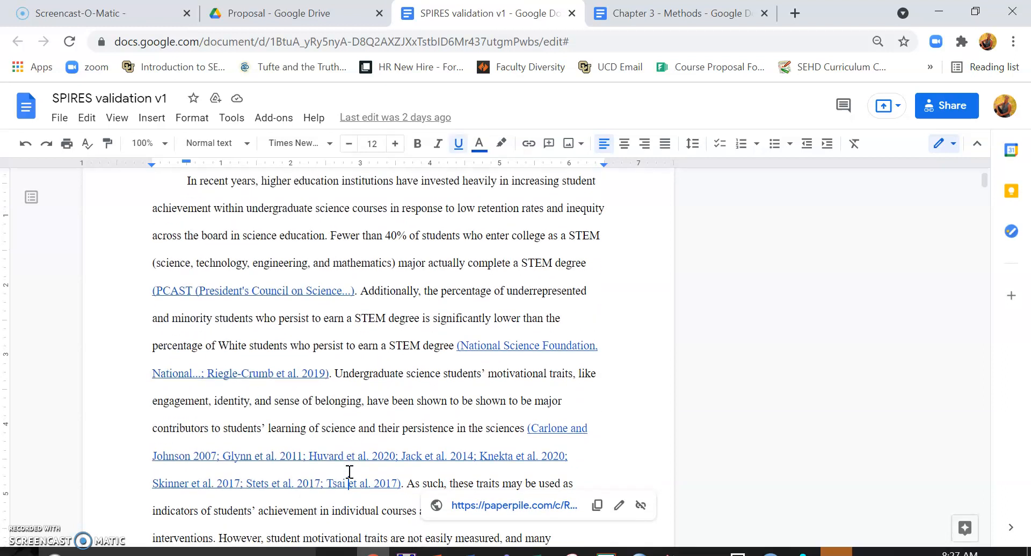
{"action": "mouse_move", "coordinate": [228, 456]}
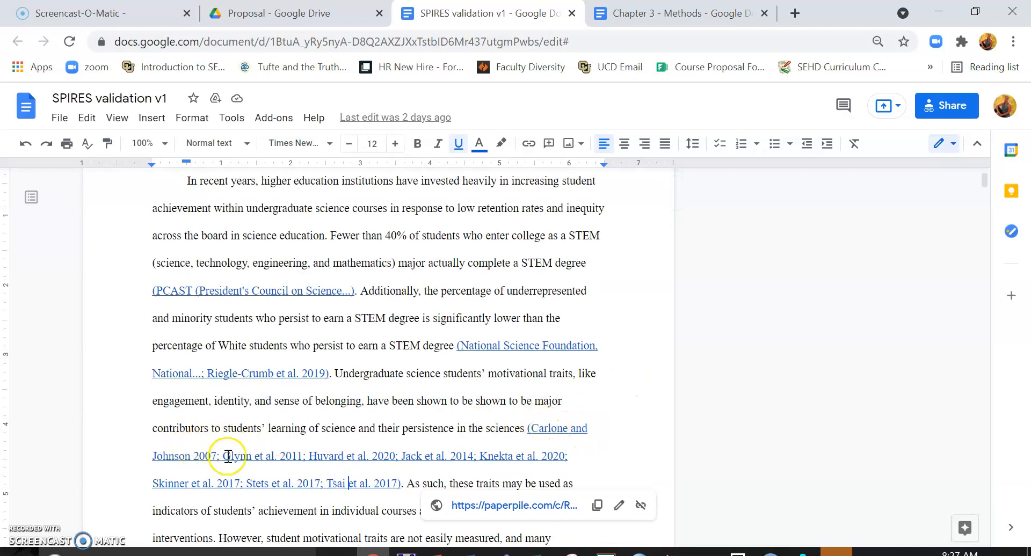
{"action": "mouse_move", "coordinate": [390, 459]}
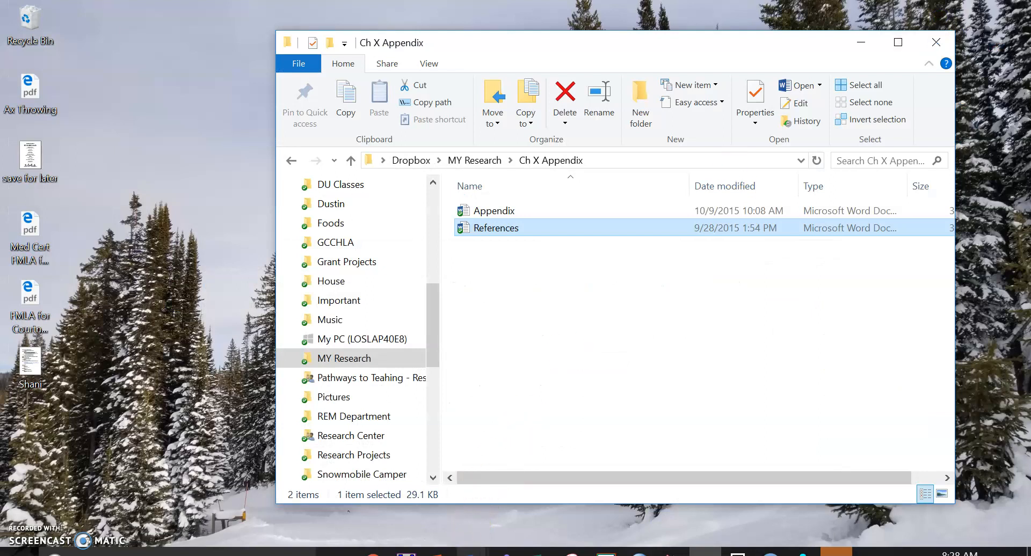
- Copy the SPIRES_AERA References list into new blank Document1
{"action": "double_click", "coordinate": [495, 228]}
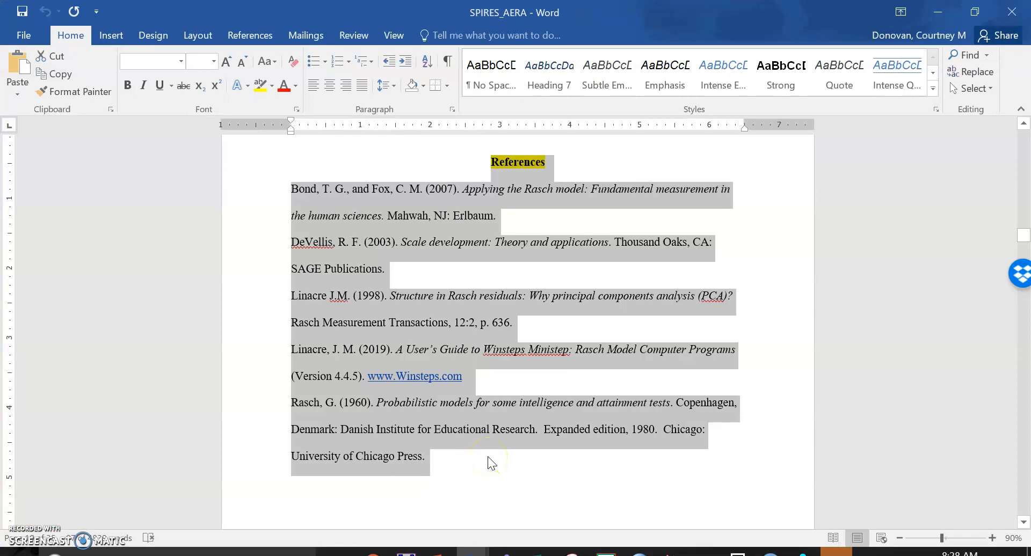
{"action": "mouse_move", "coordinate": [446, 200]}
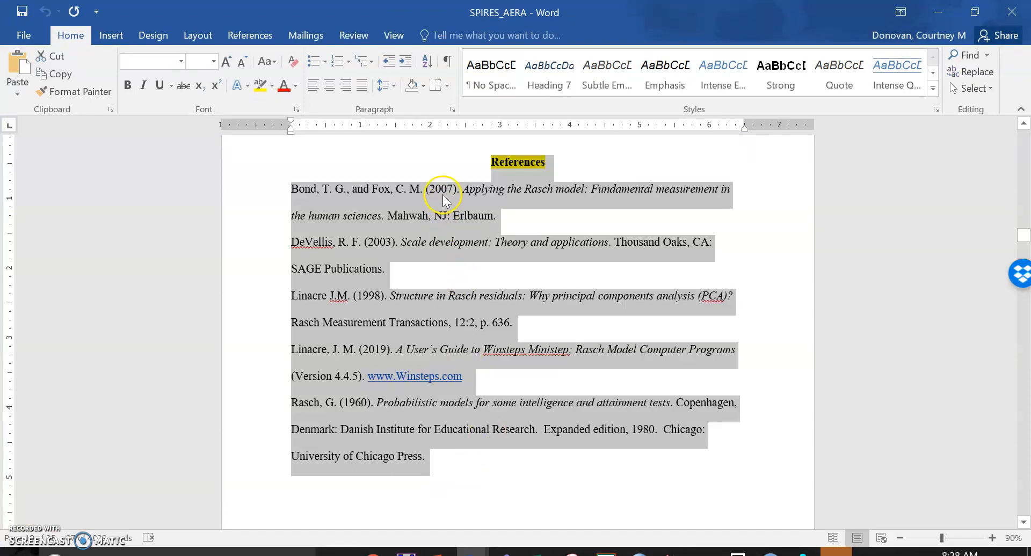
{"action": "mouse_move", "coordinate": [451, 472]}
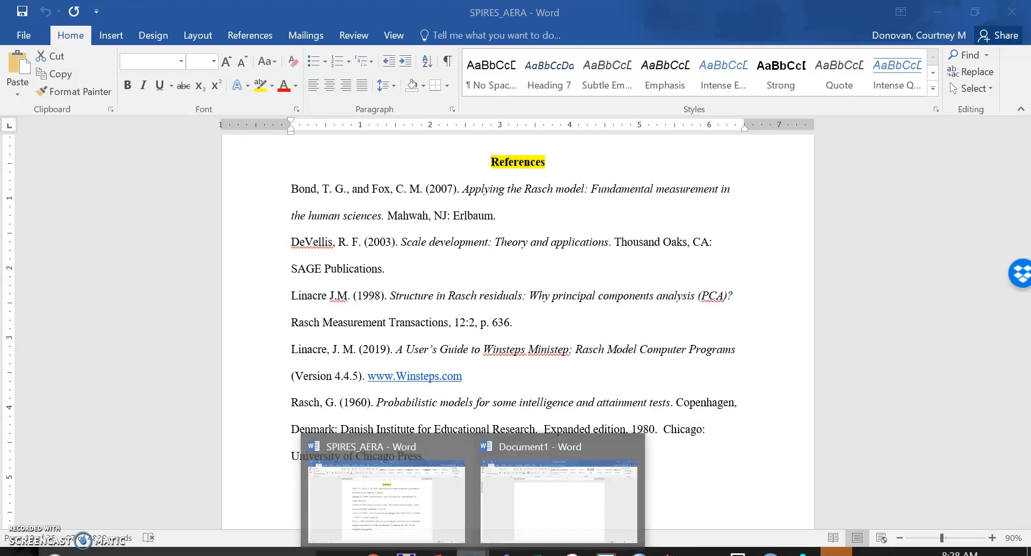
{"action": "left_click", "coordinate": [559, 502]}
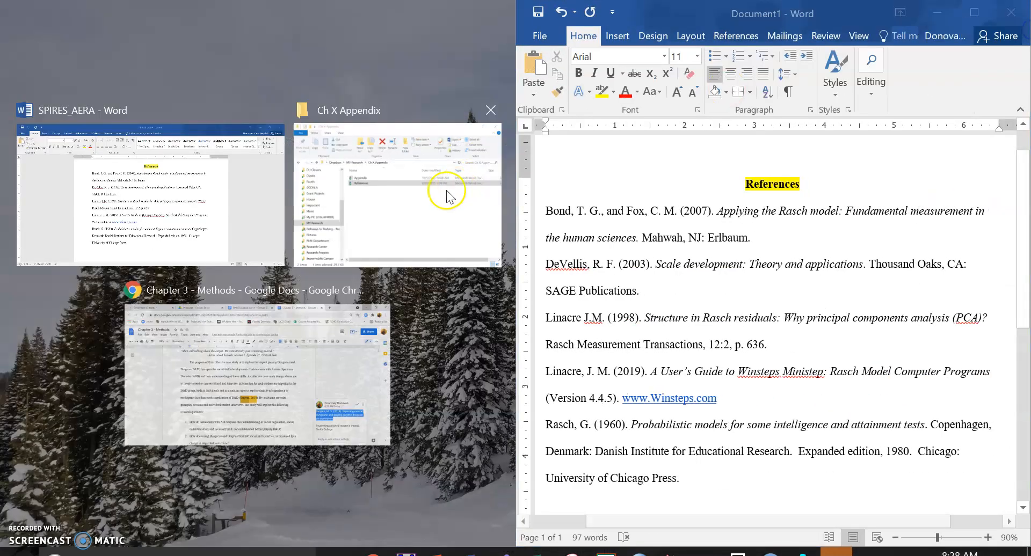
- Tile the paper beside Document1 and paste in the Skinner et al. 2017 citation
{"action": "left_click", "coordinate": [148, 195]}
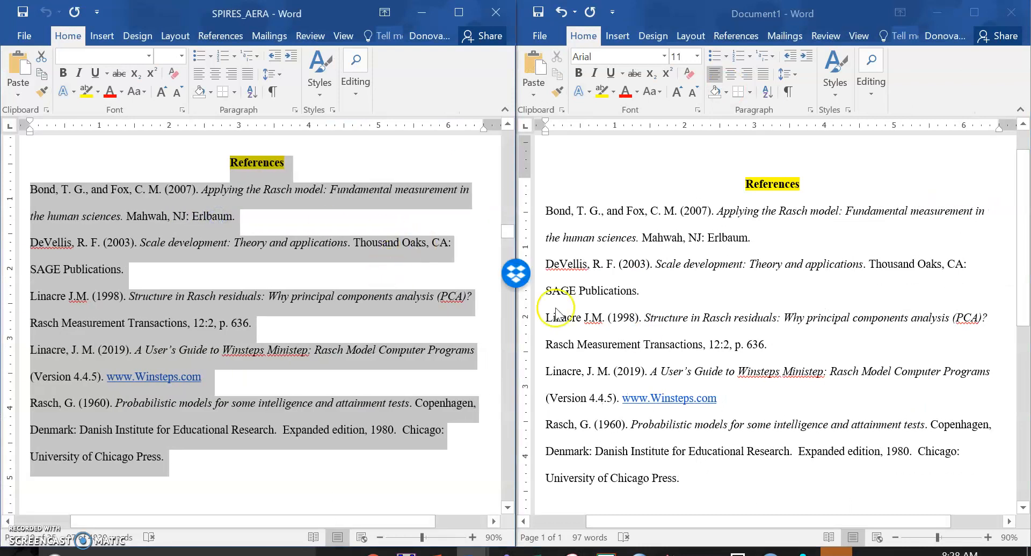
{"action": "mouse_move", "coordinate": [862, 523]}
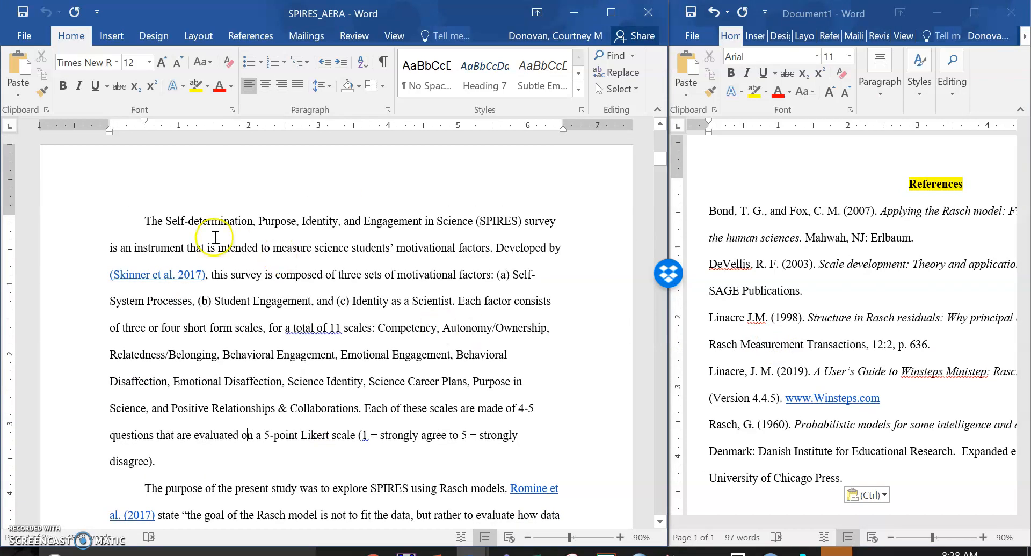
{"action": "double_click", "coordinate": [158, 275]}
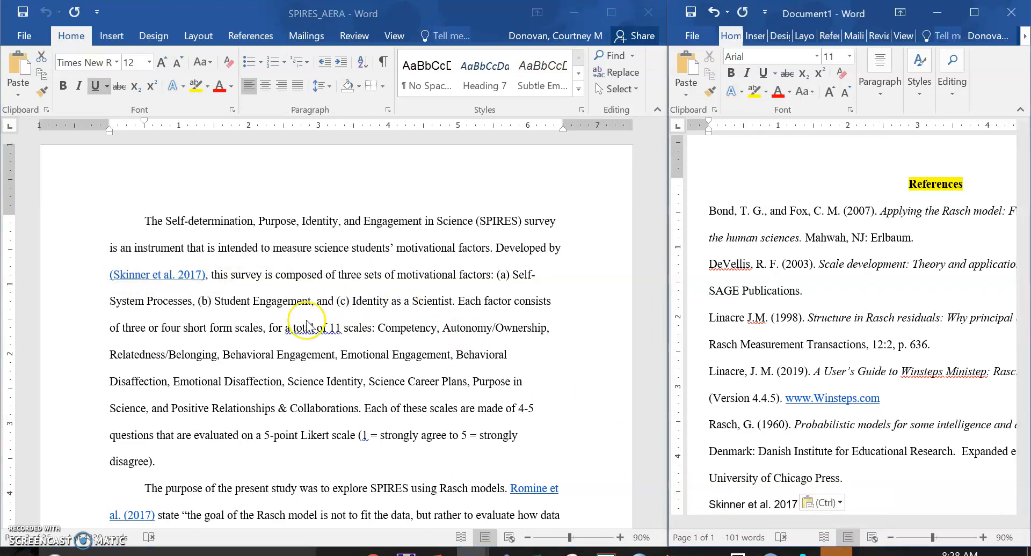
{"action": "mouse_move", "coordinate": [509, 497]}
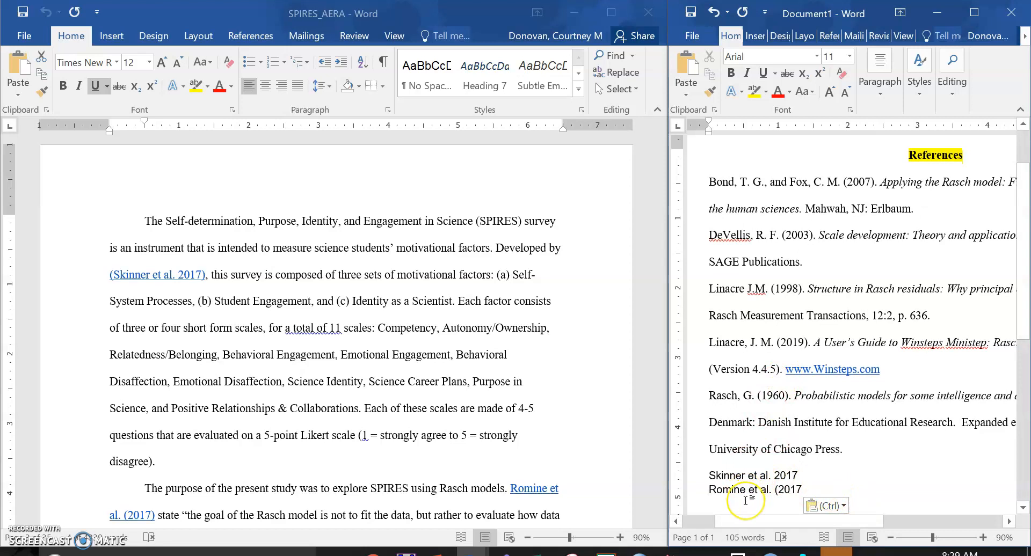
{"action": "mouse_move", "coordinate": [837, 458]}
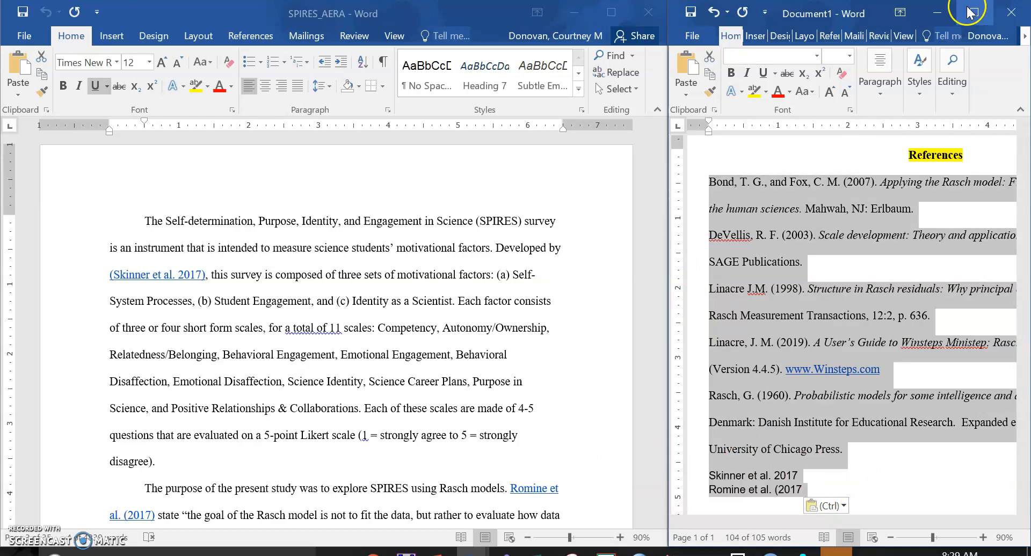
- Maximize Document1 and sort the references by paragraph text, ascending
{"action": "left_click", "coordinate": [974, 13]}
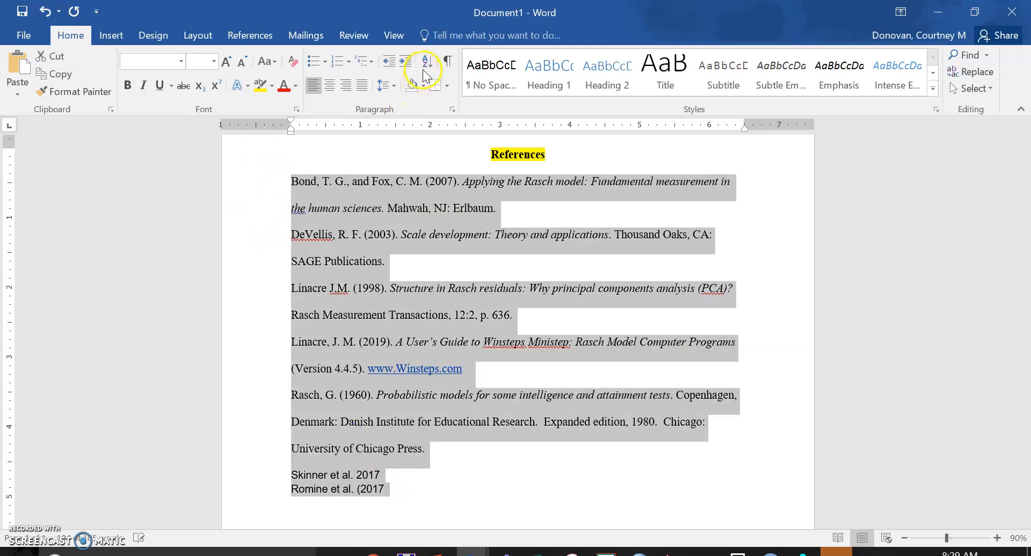
{"action": "left_click", "coordinate": [426, 62]}
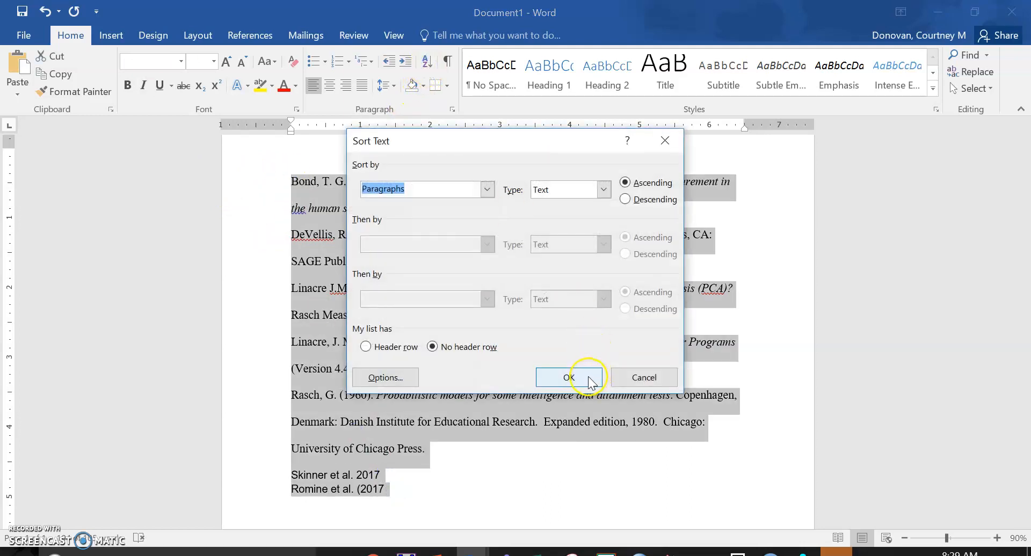
{"action": "left_click", "coordinate": [560, 378]}
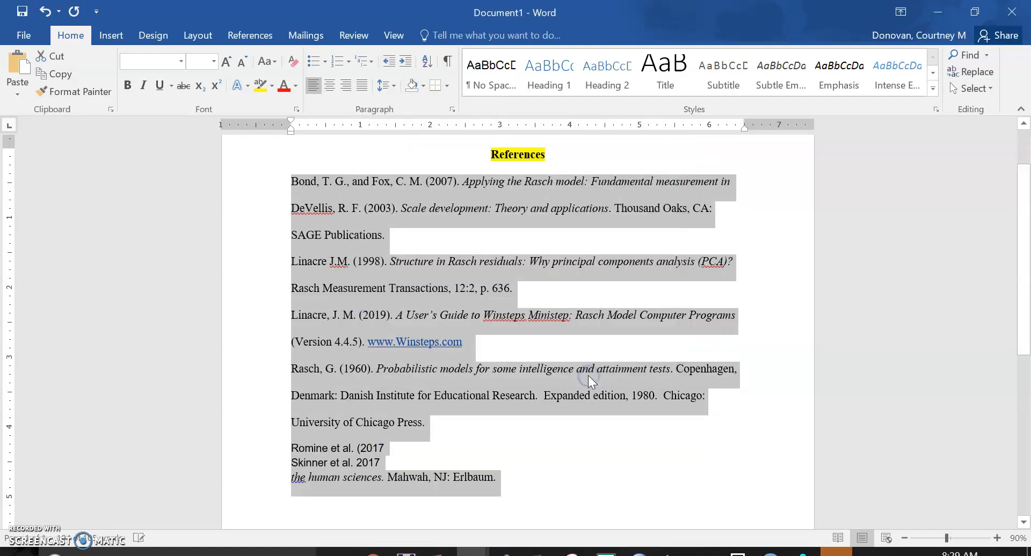
{"action": "mouse_move", "coordinate": [354, 405]}
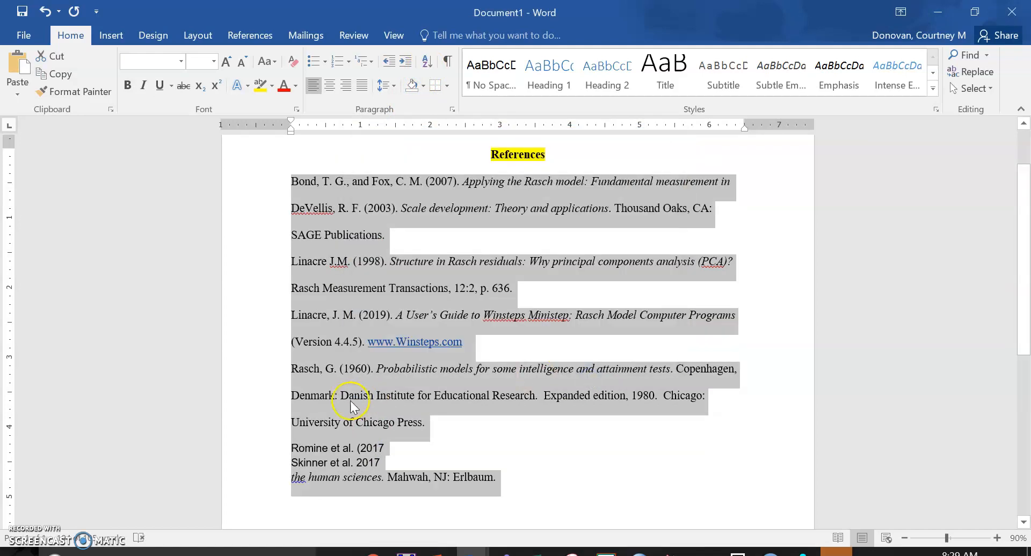
{"action": "mouse_move", "coordinate": [294, 395]}
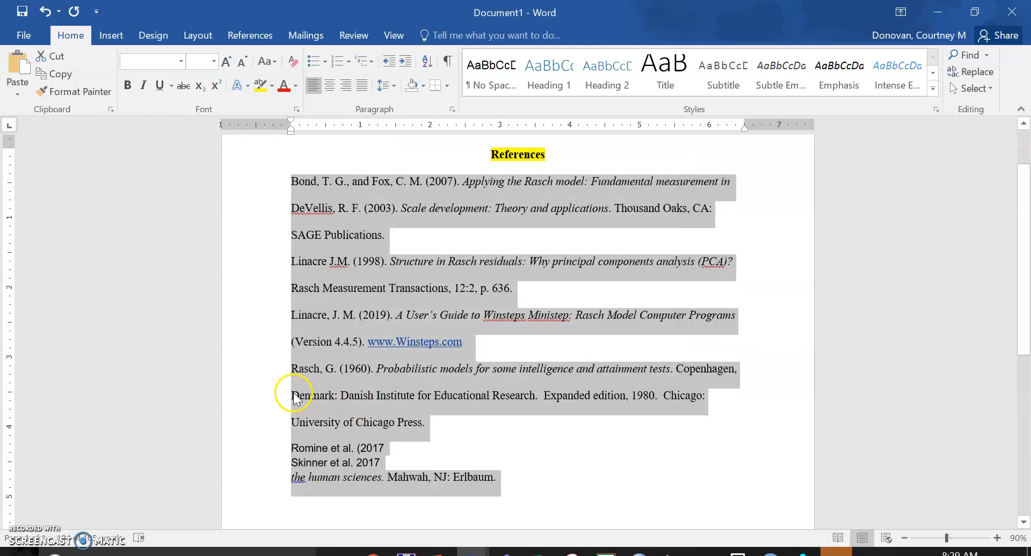
{"action": "left_click", "coordinate": [294, 200]}
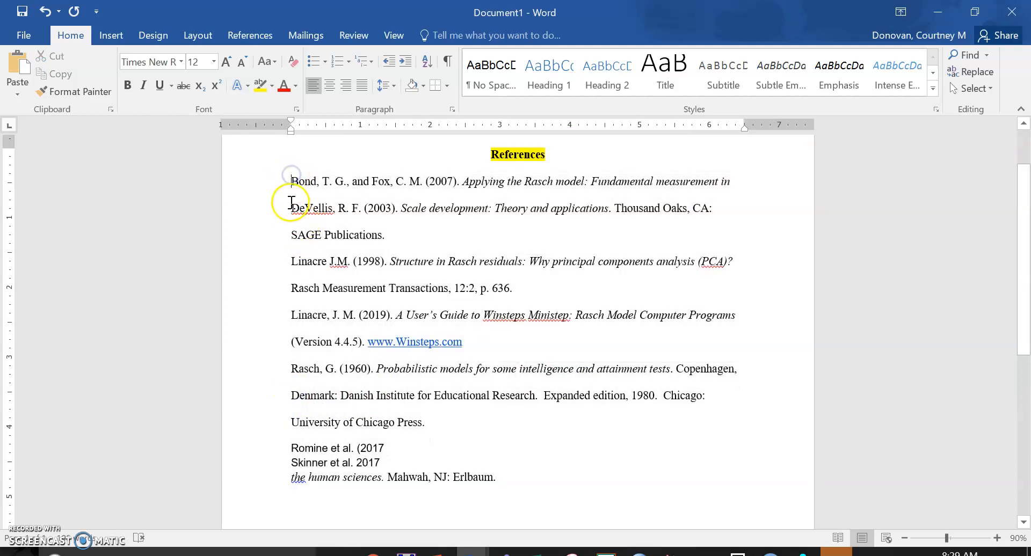
{"action": "mouse_move", "coordinate": [292, 235]}
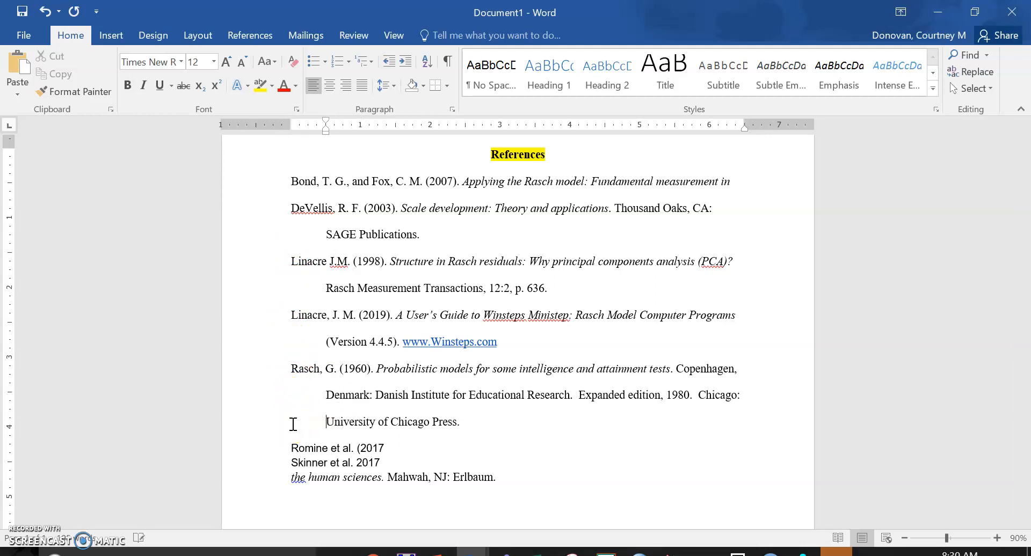
{"action": "mouse_move", "coordinate": [514, 404]}
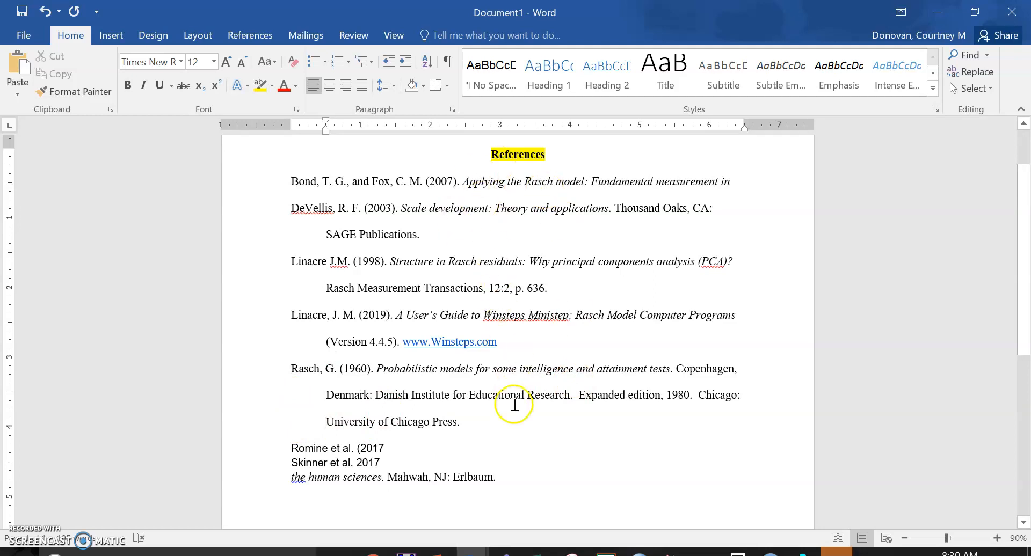
{"action": "mouse_move", "coordinate": [480, 457]}
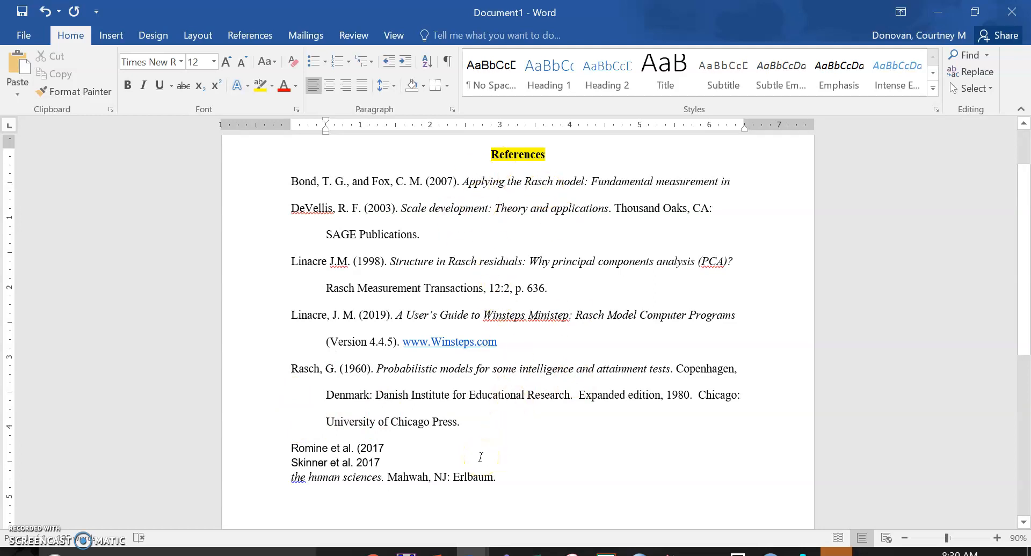
{"action": "mouse_move", "coordinate": [416, 334]}
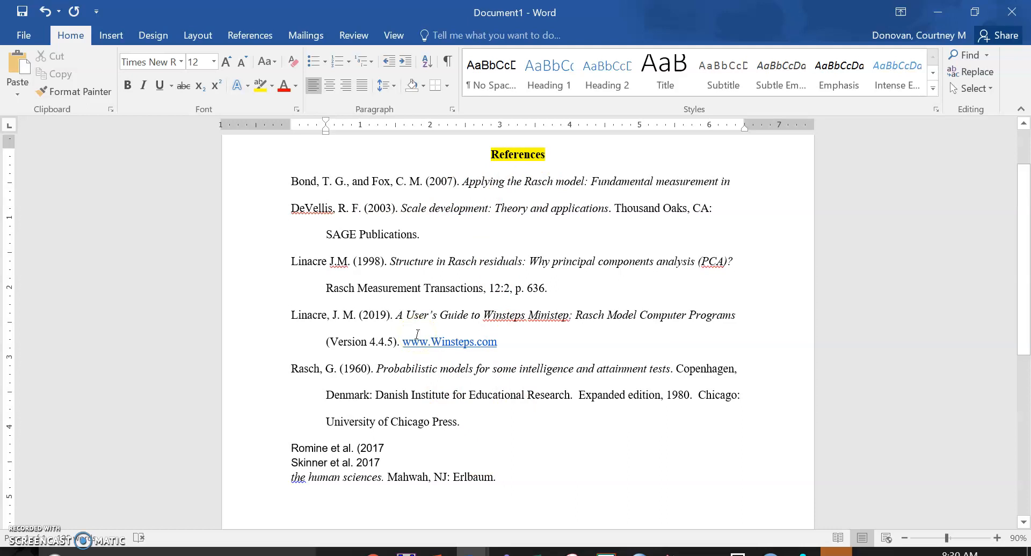
- Apply 0.5-inch hanging indents to the reference entries
{"action": "left_click", "coordinate": [327, 422]}
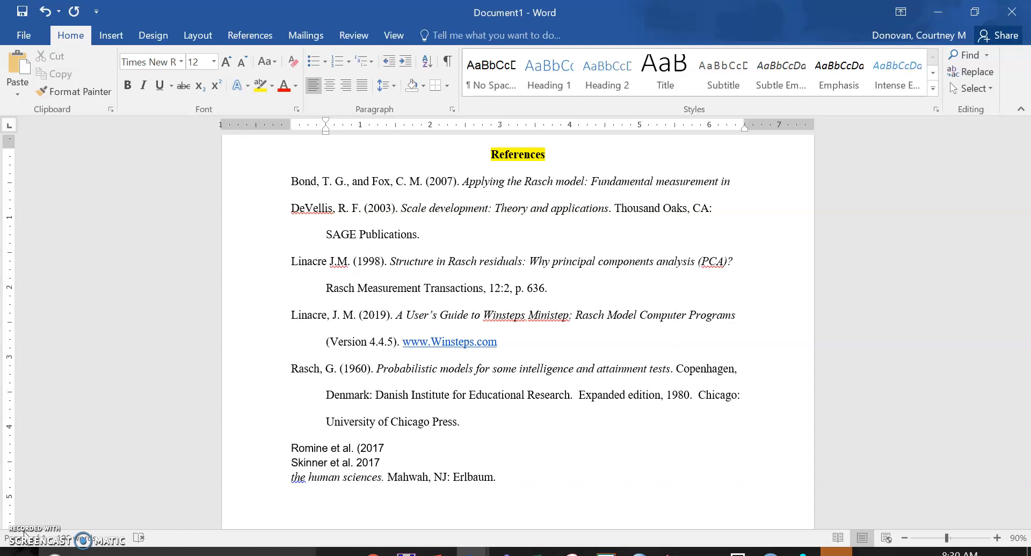
{"action": "left_click", "coordinate": [326, 422]}
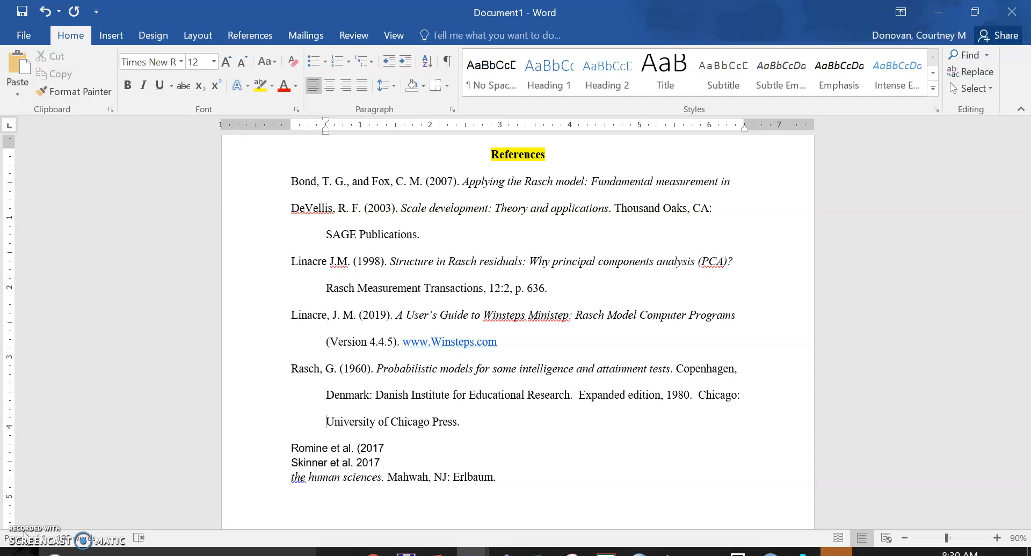